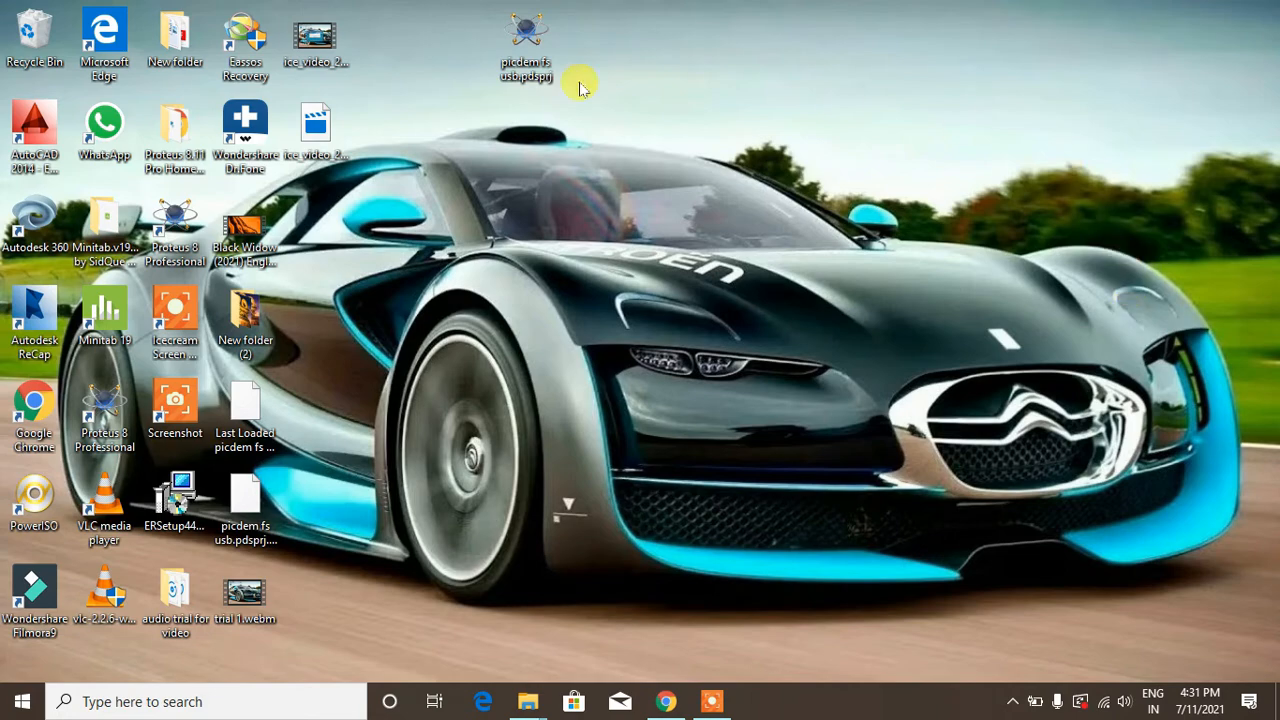
Open pdcem fs usb.pdsprj from the desktop and dismiss the 'Symbol $MKRMISSING used but not found' warning
double_click(524, 30)
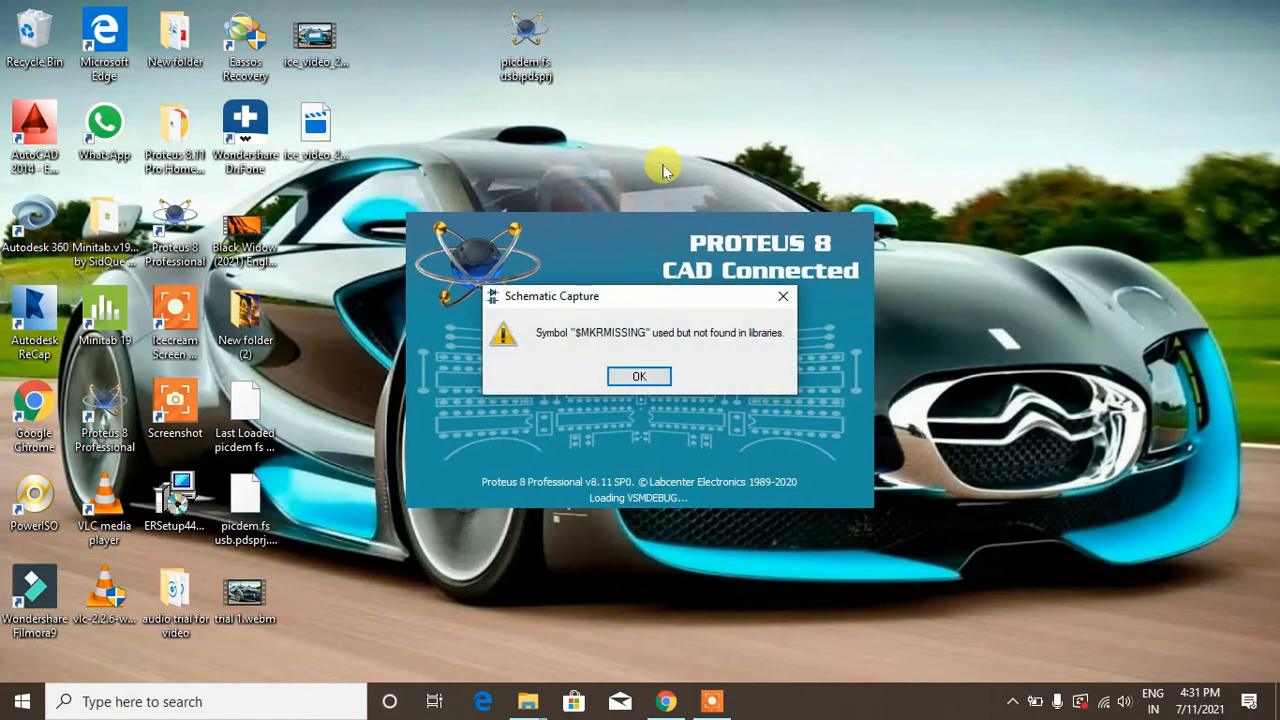
mouse_move(570, 356)
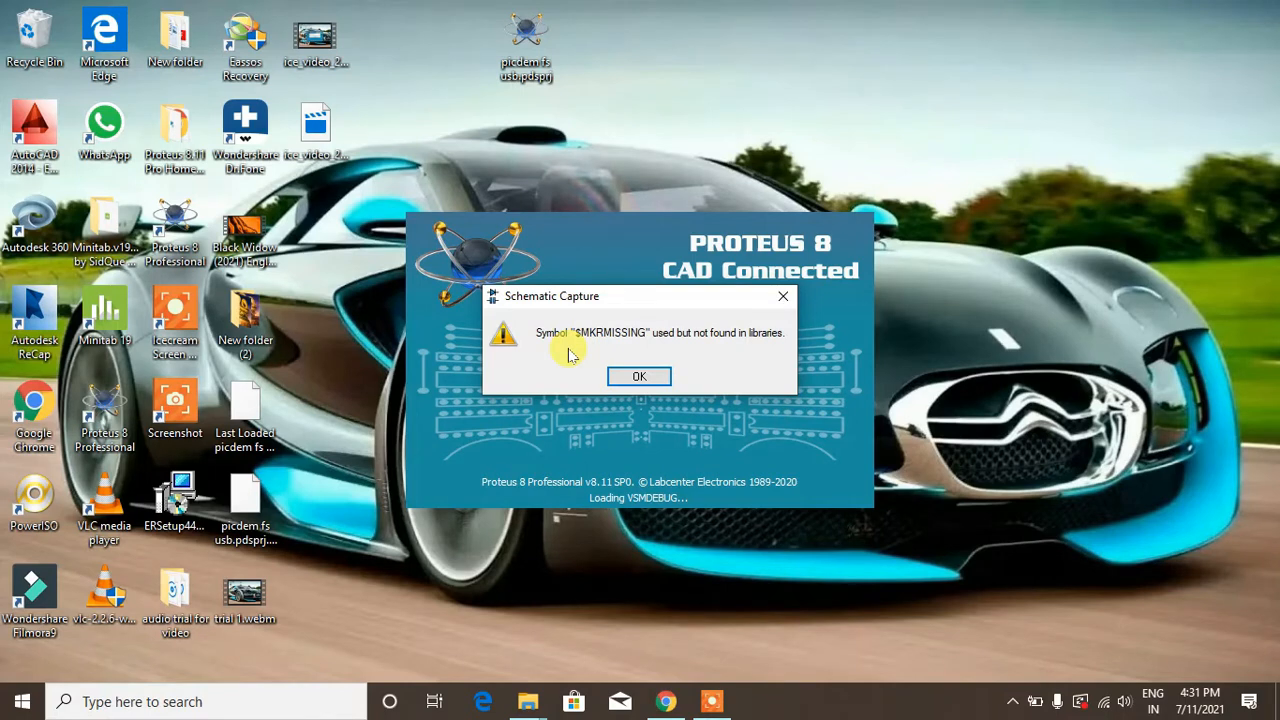
mouse_move(590, 360)
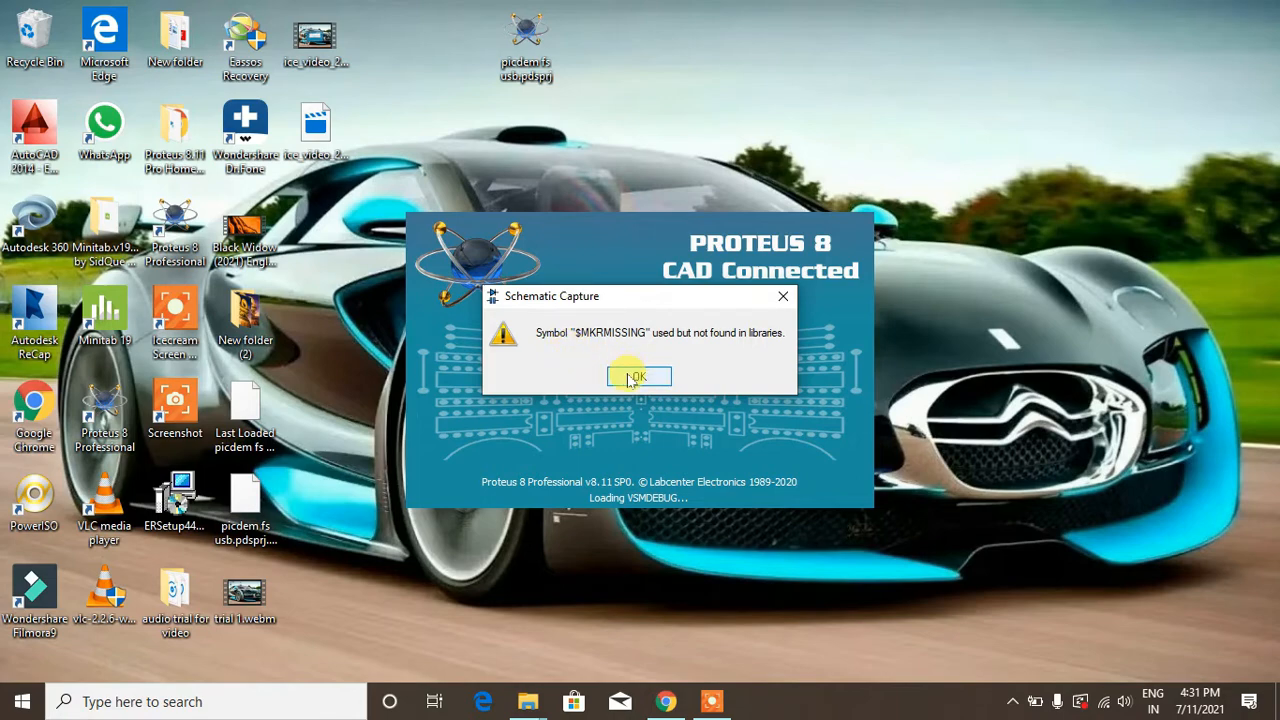
click(640, 376)
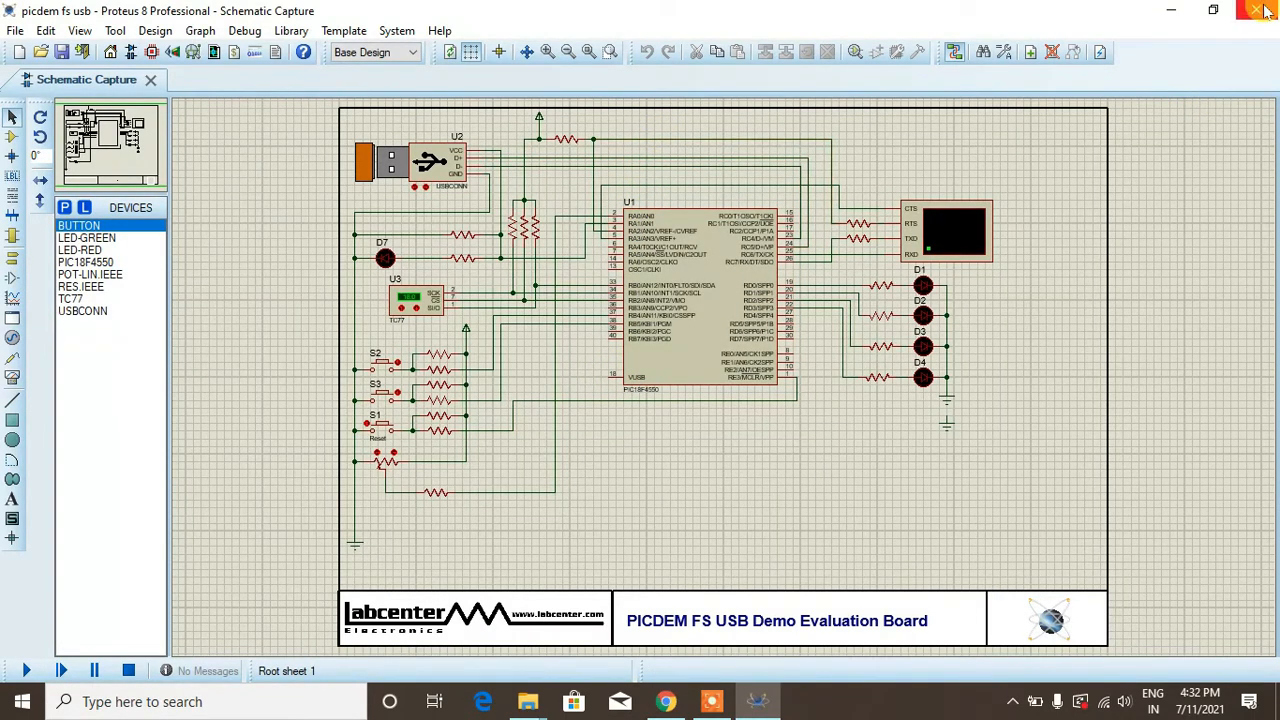
Close Proteus and reach the BIN folder via the desktop shortcut's Open file location
click(1264, 12)
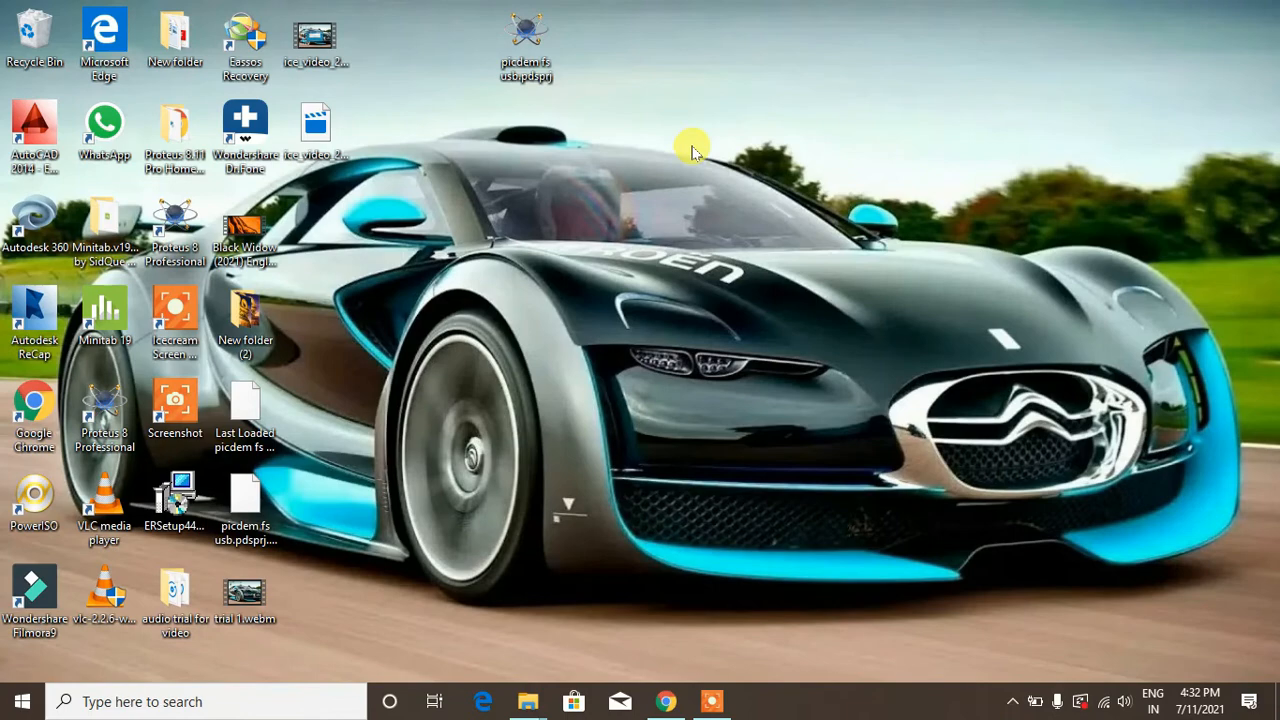
click(104, 410)
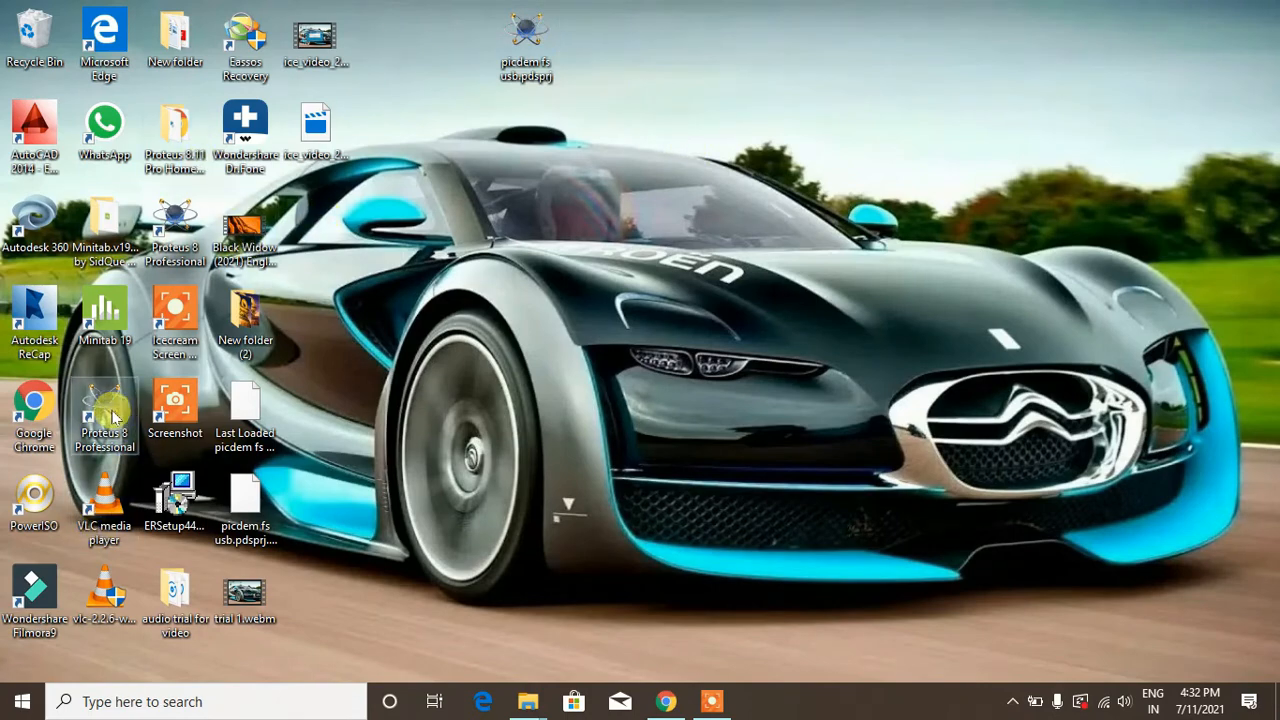
right_click(104, 414)
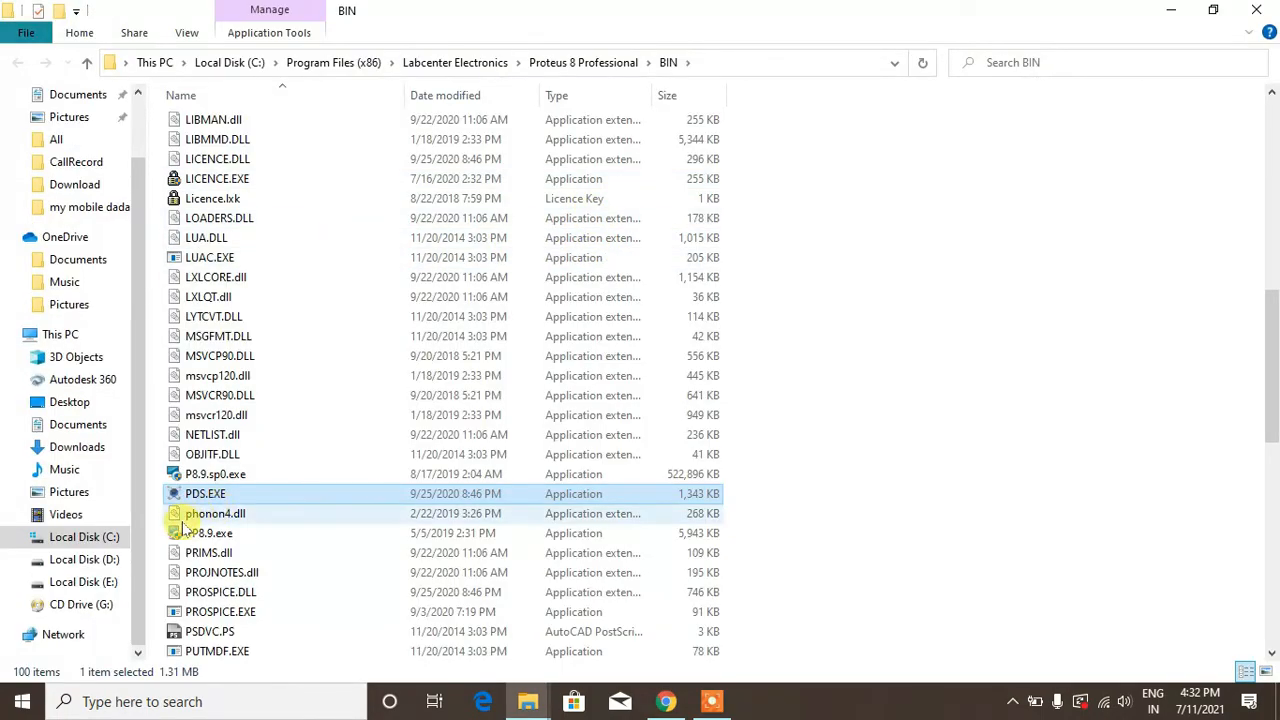
mouse_move(204, 492)
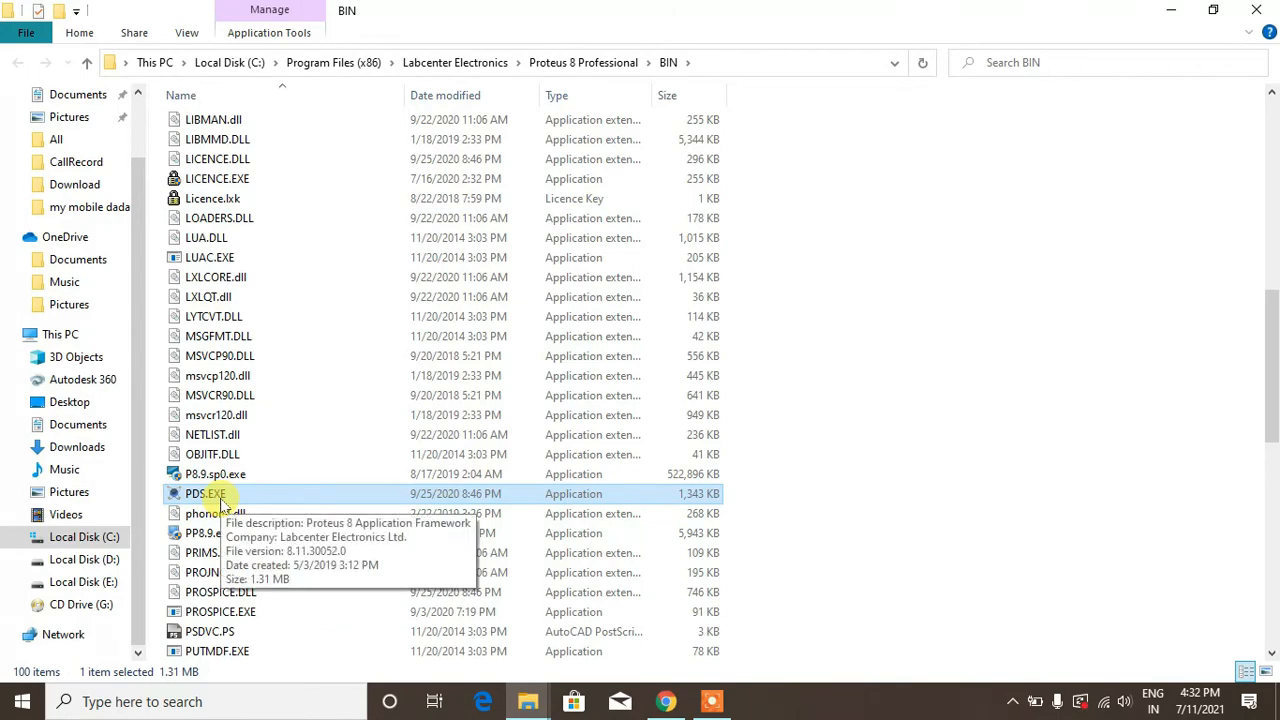
In PDS.EXE Properties > Compatibility, enable 'Run this program as an administrator' and apply it
right_click(204, 492)
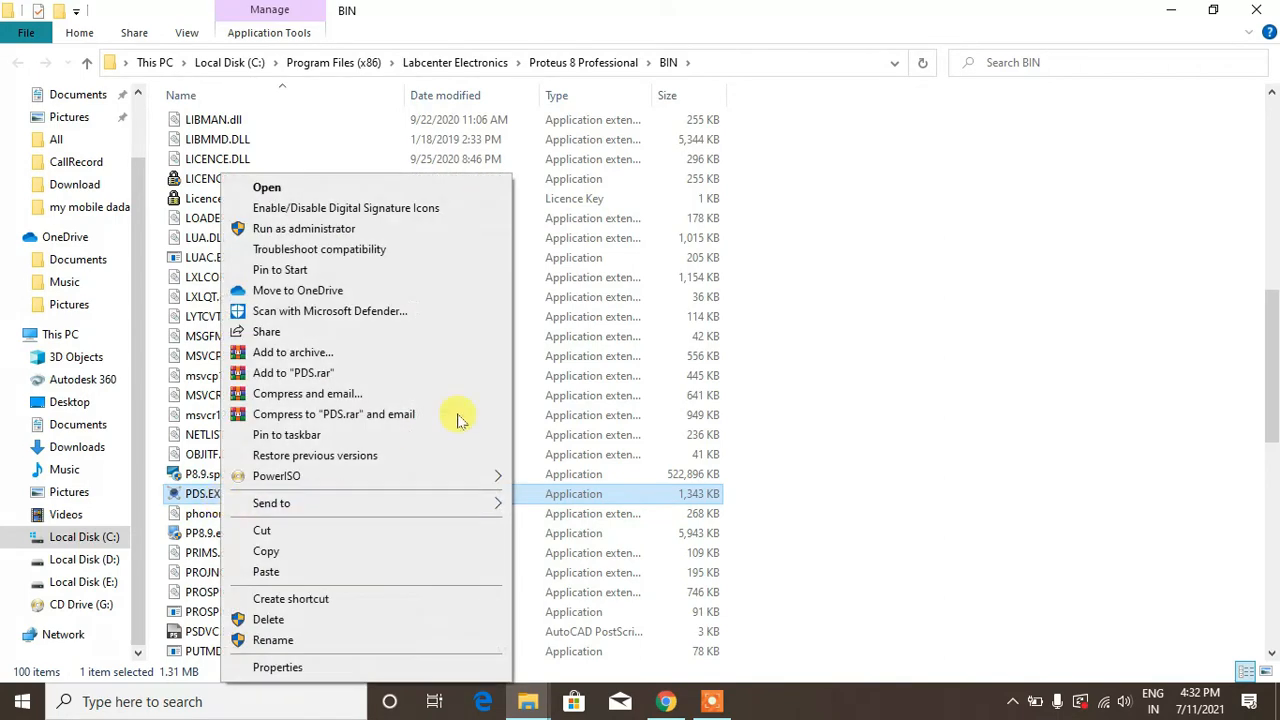
mouse_move(276, 668)
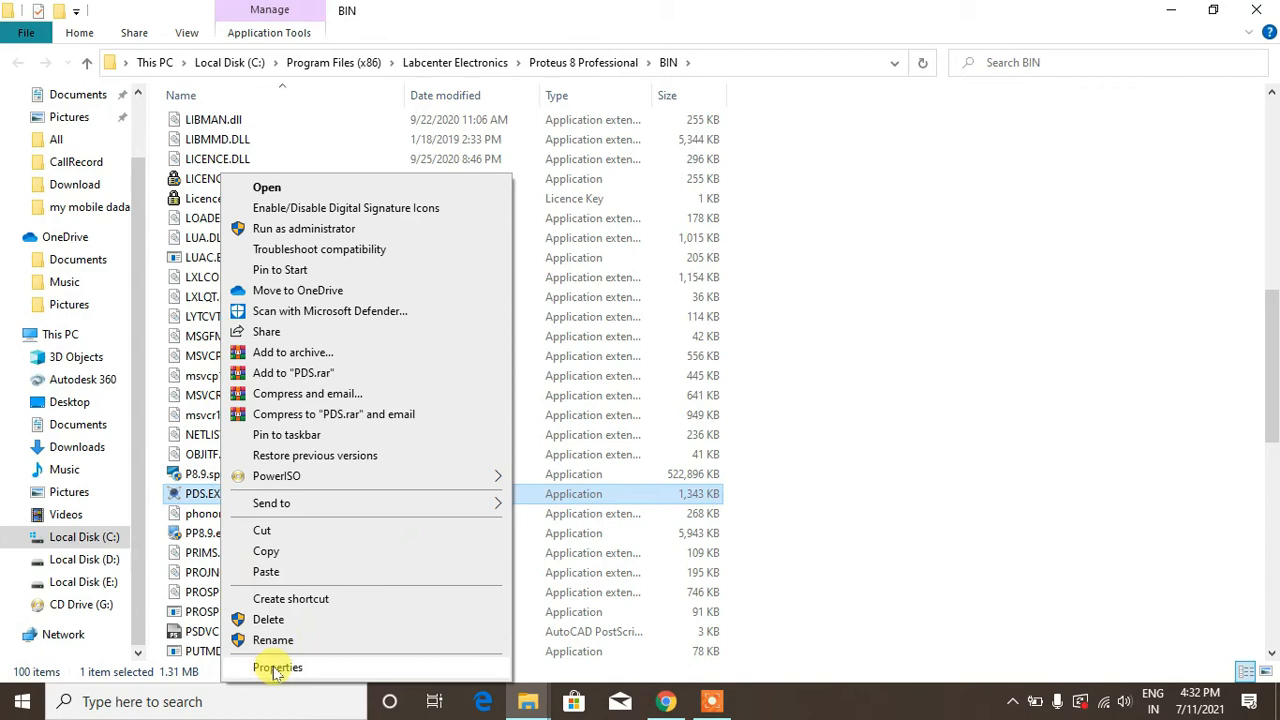
click(276, 666)
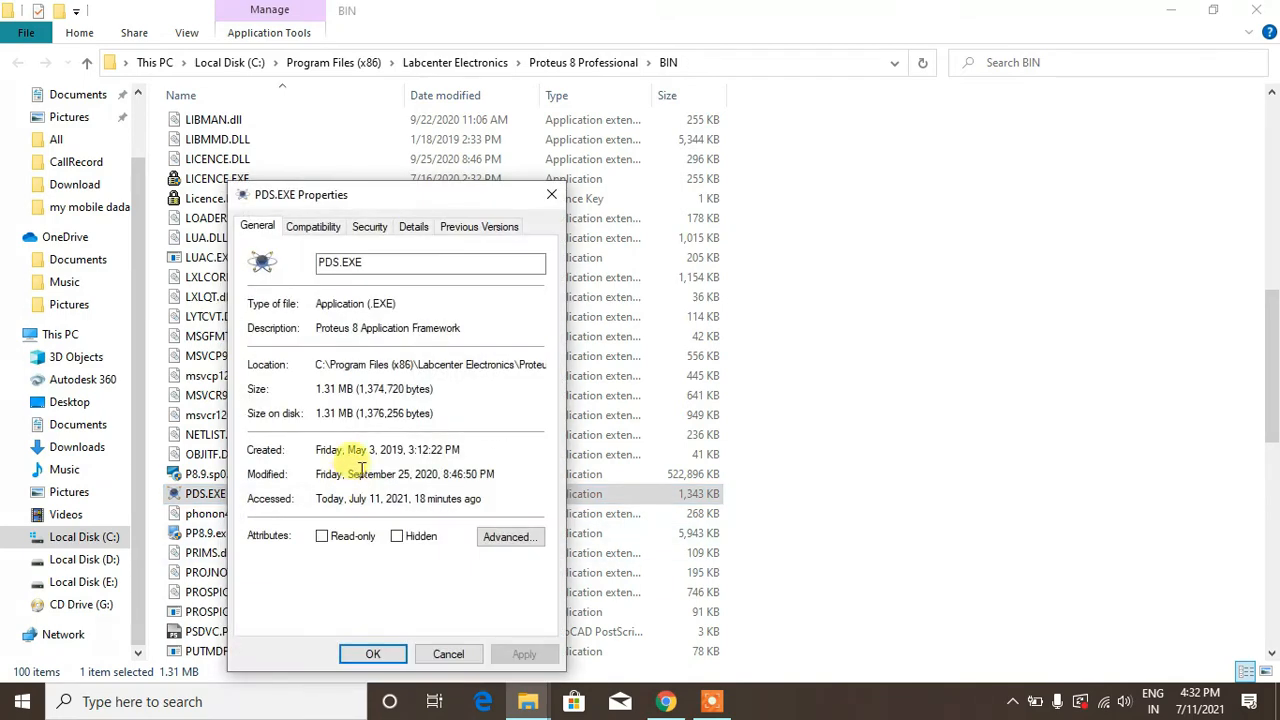
click(312, 226)
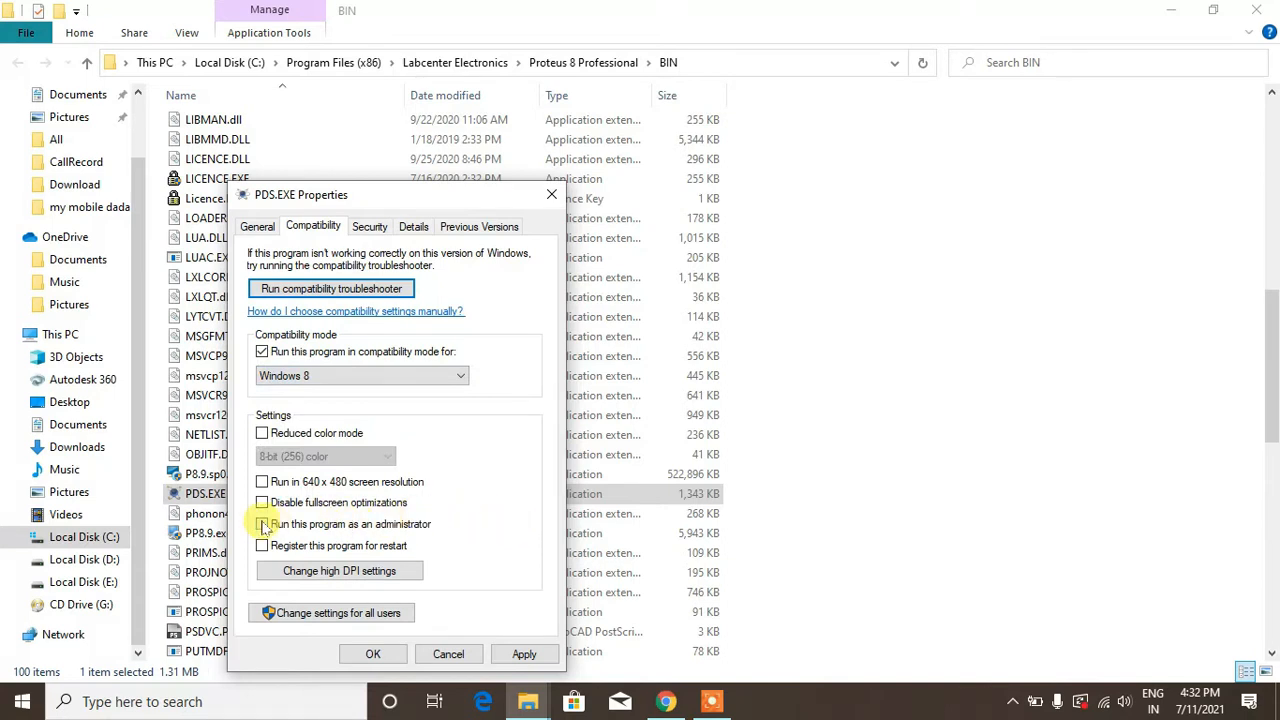
click(262, 524)
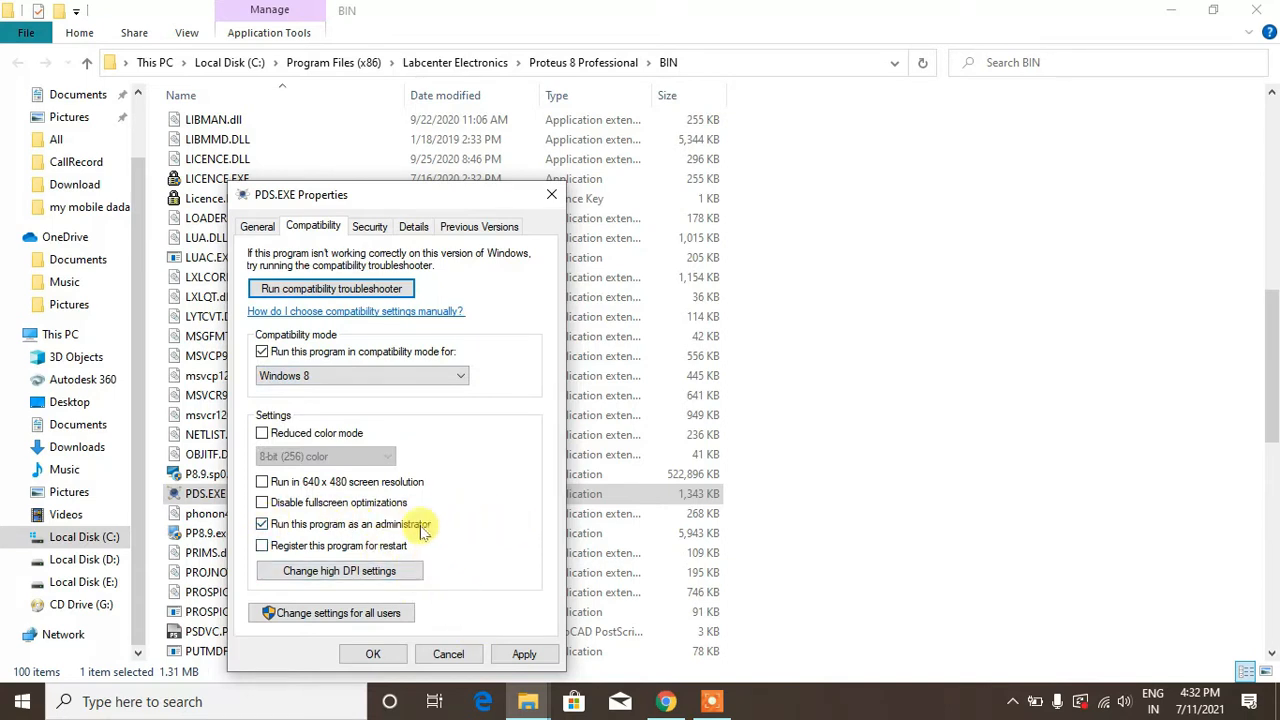
mouse_move(404, 418)
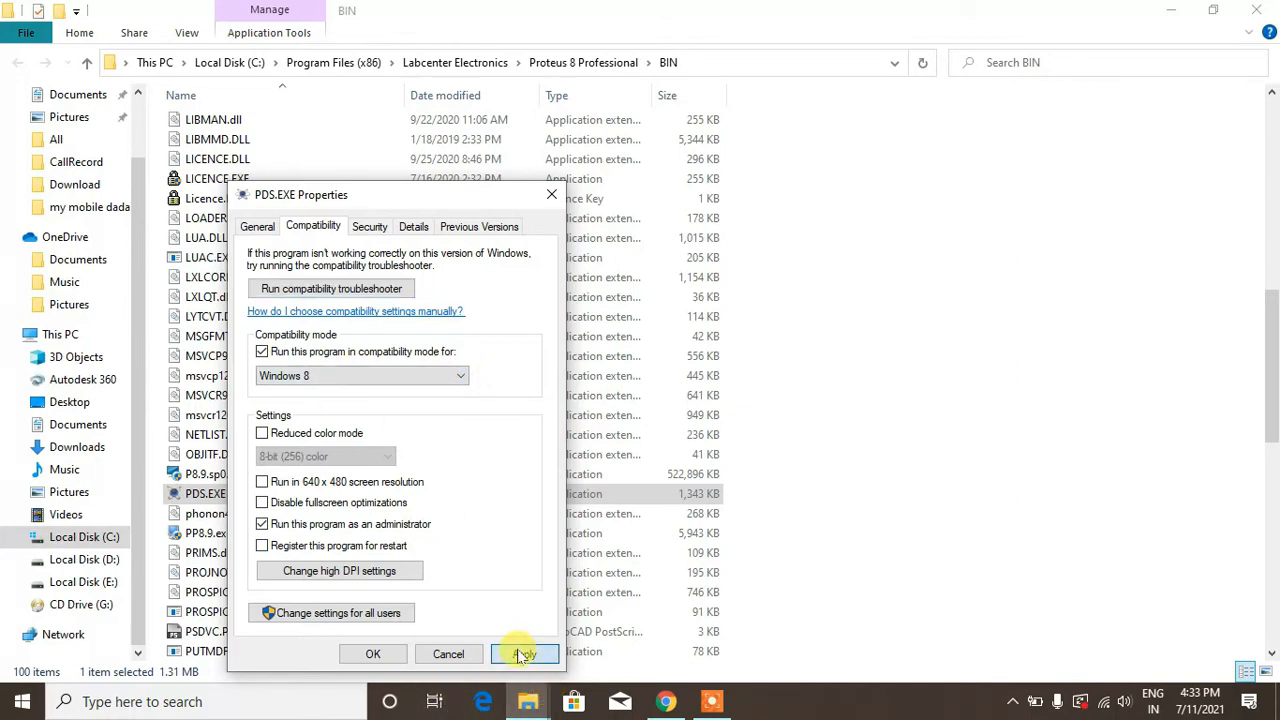
click(524, 654)
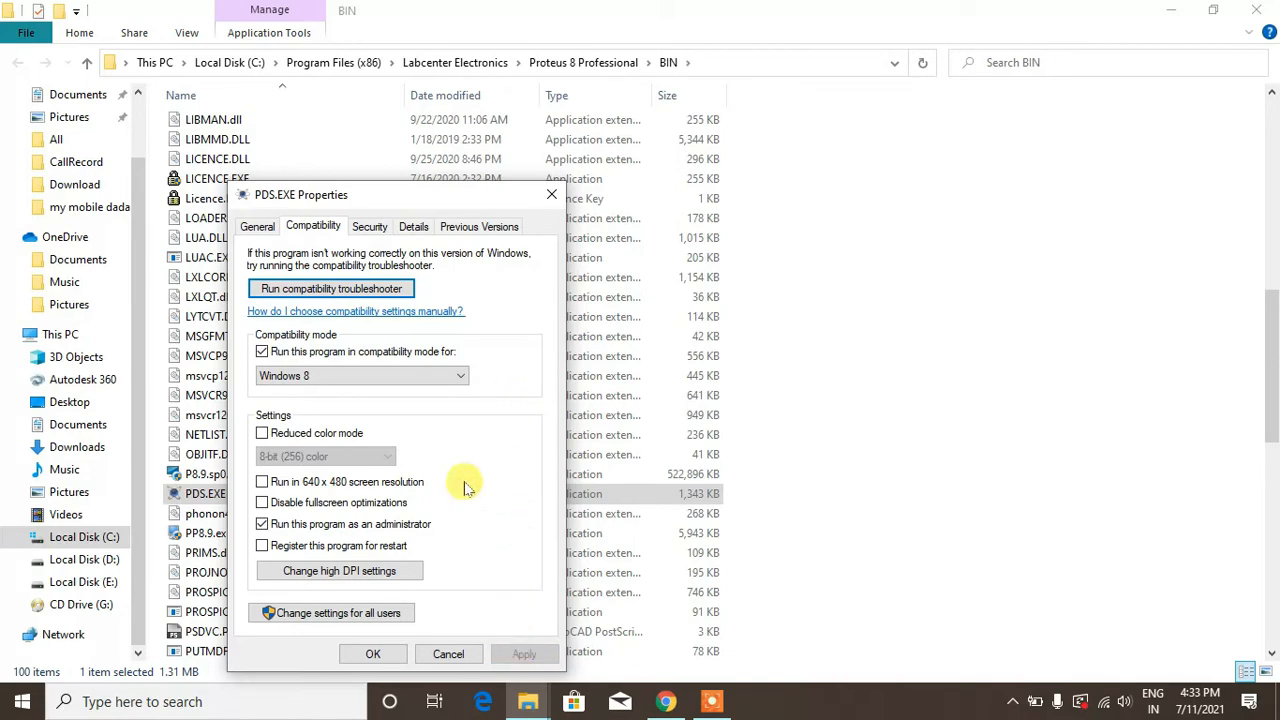
click(372, 654)
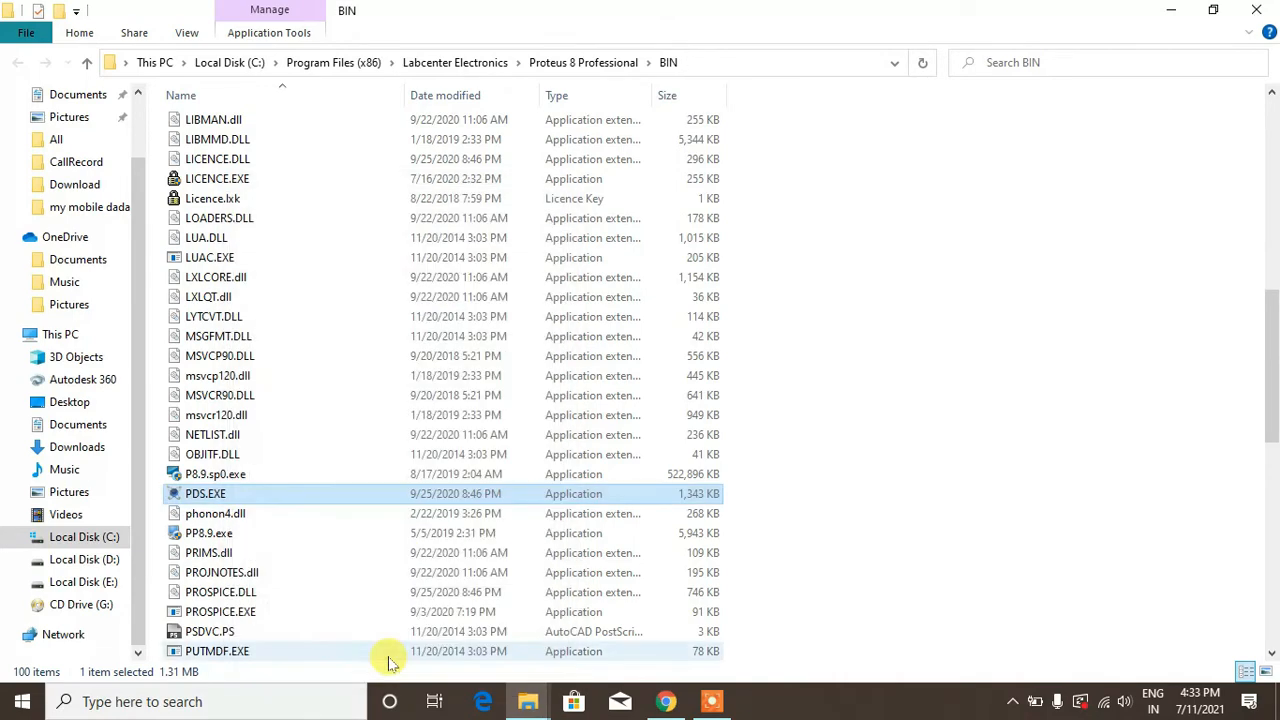
mouse_move(1186, 100)
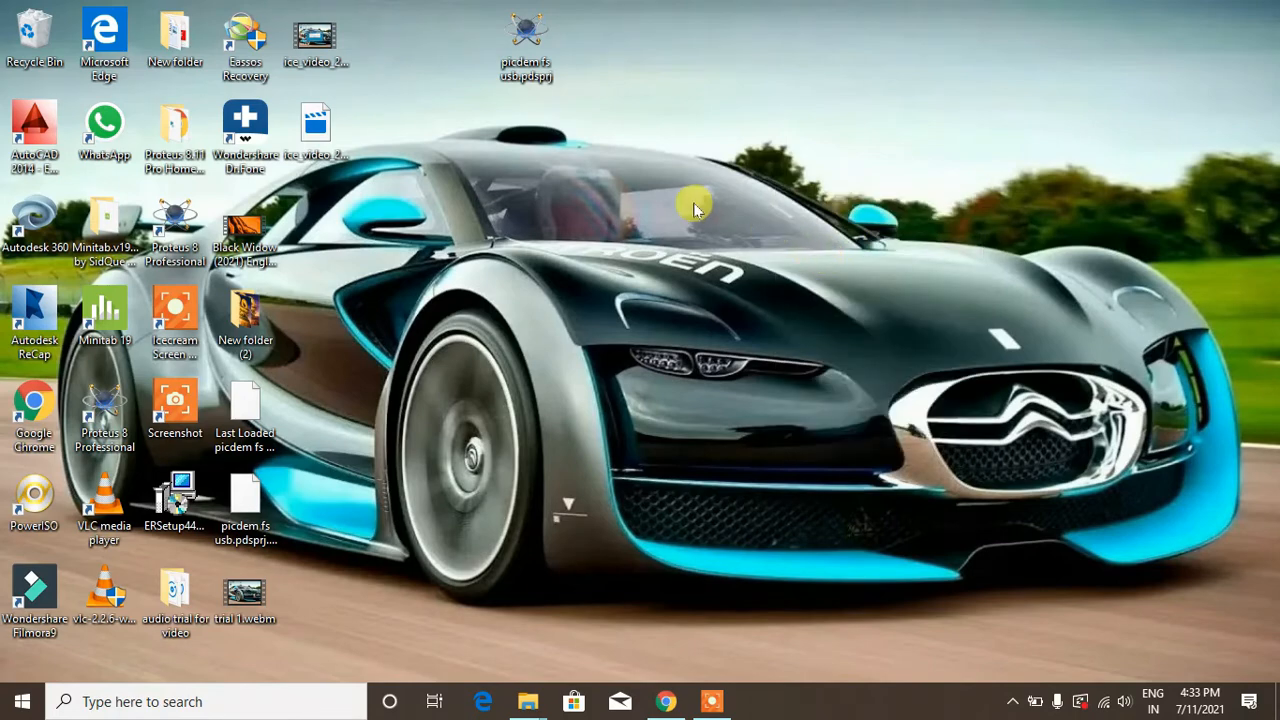
mouse_move(696, 188)
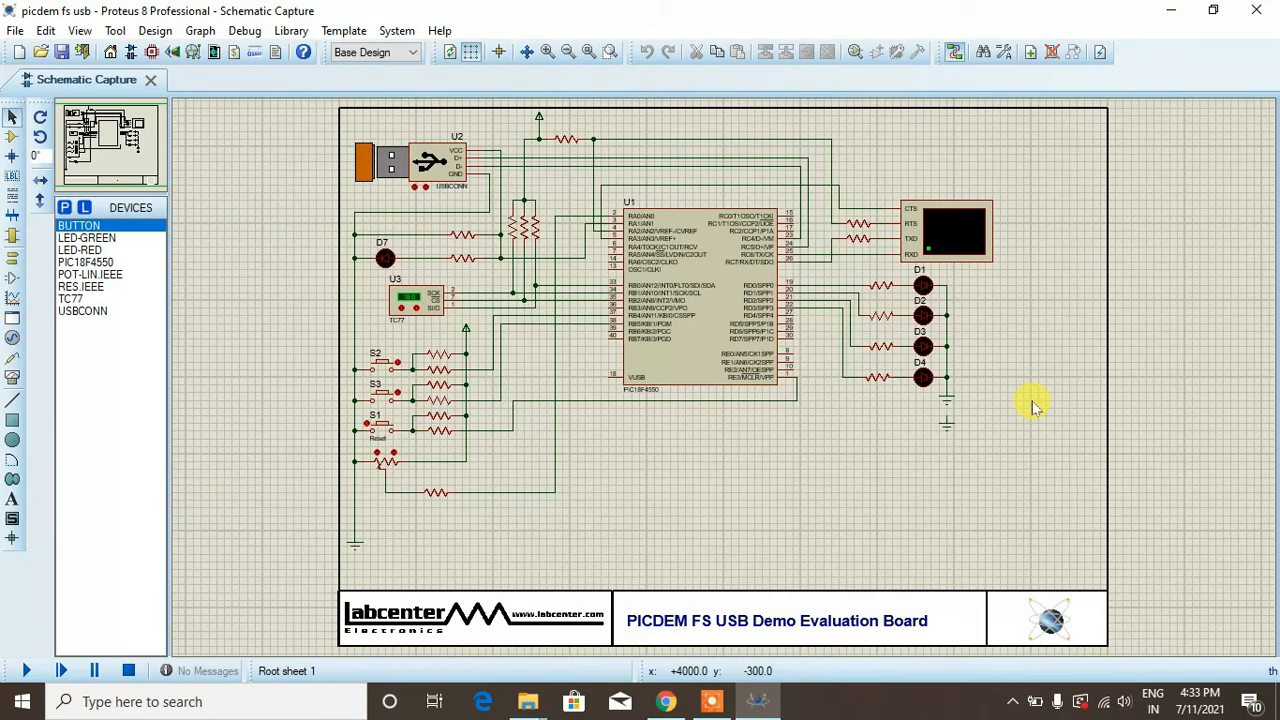
mouse_move(984, 396)
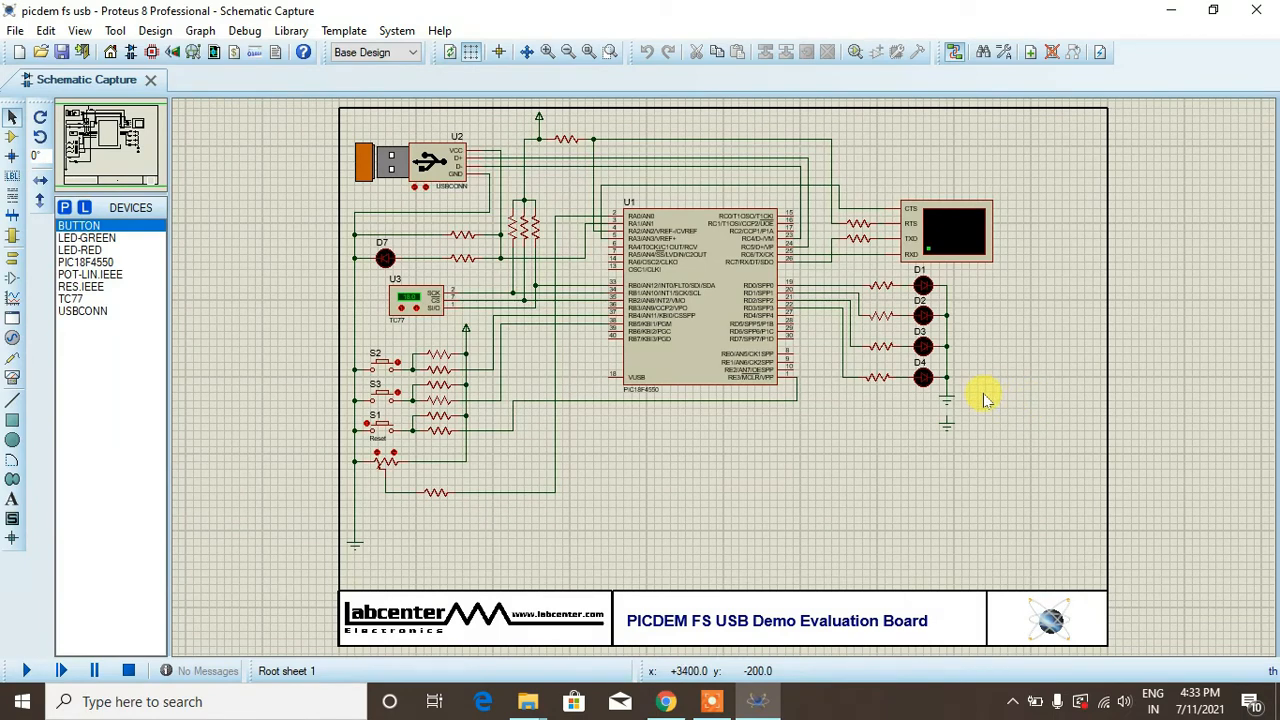